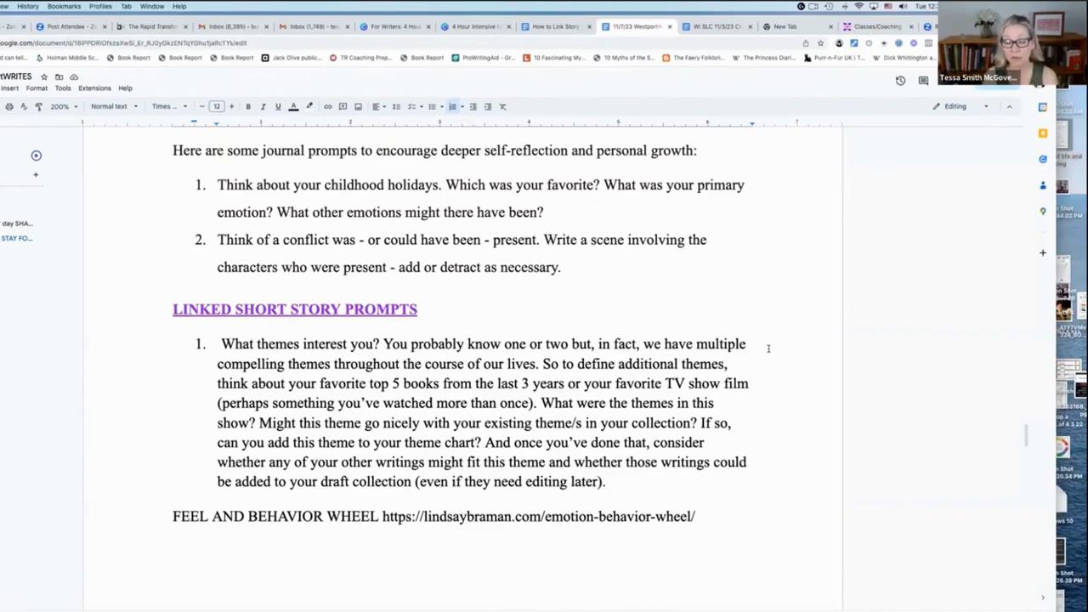
Step: Delete the phrase "in the last 3 years" from the first linked short story prompt
click(329, 238)
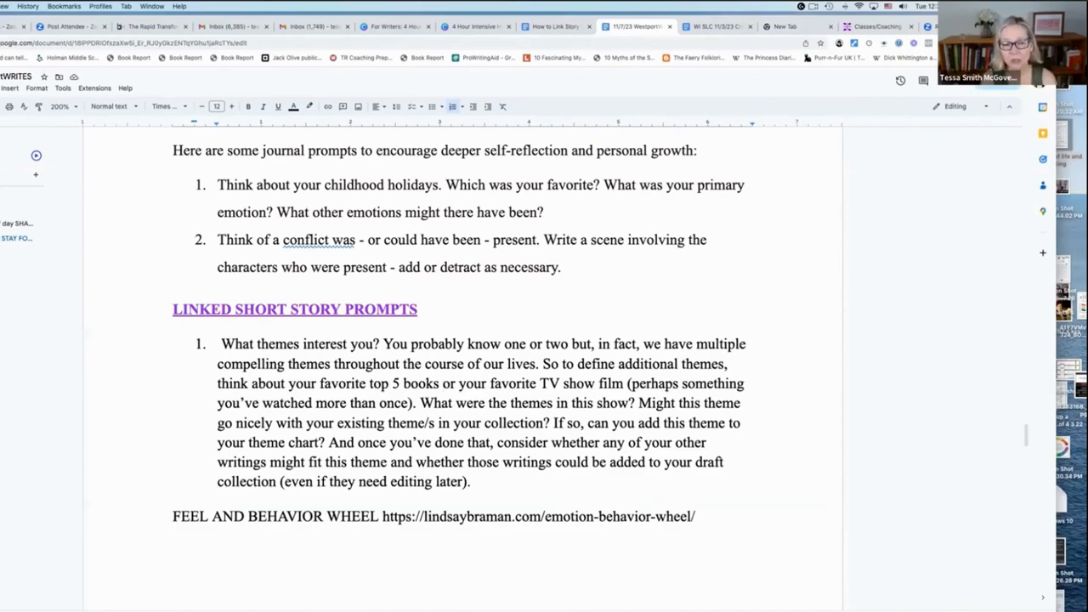
Step: Select the closing sentence about adding fitting writings to the draft collection "(even if they need editing later)"
click(442, 384)
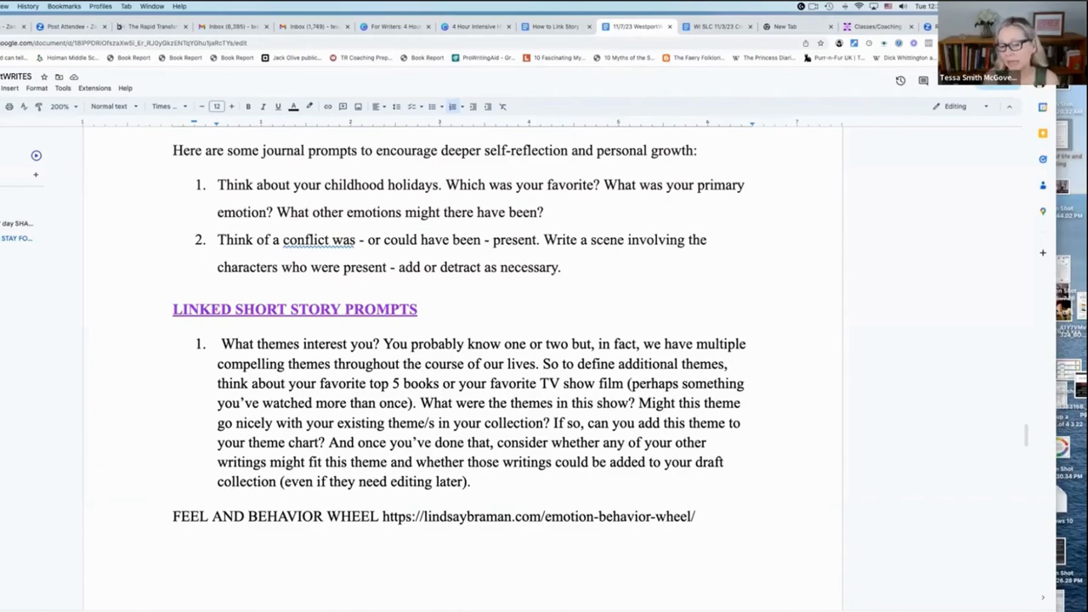
click(442, 384)
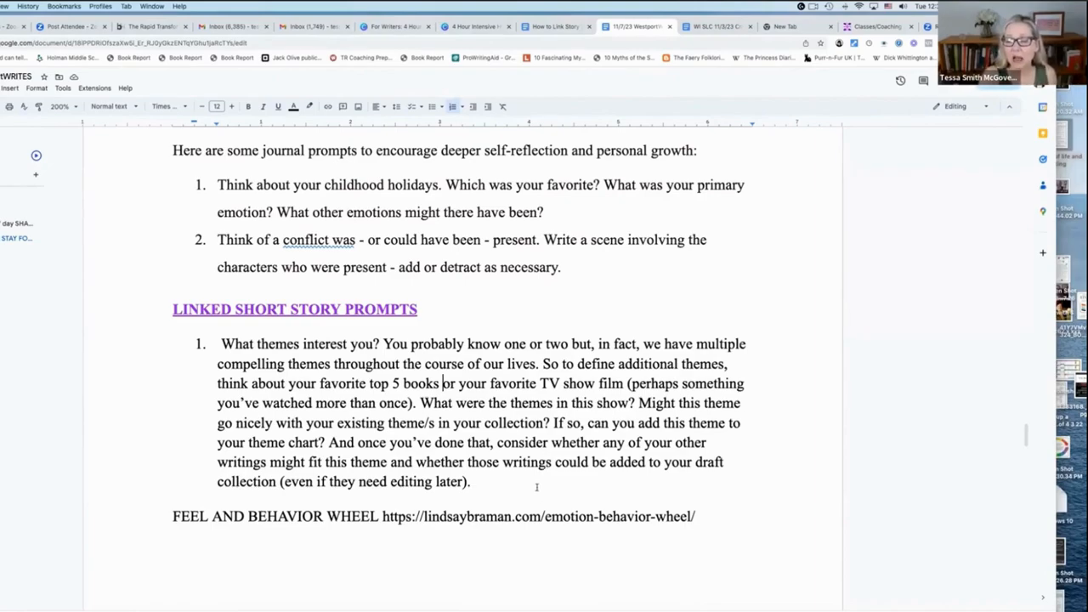
drag(496, 441, 469, 483)
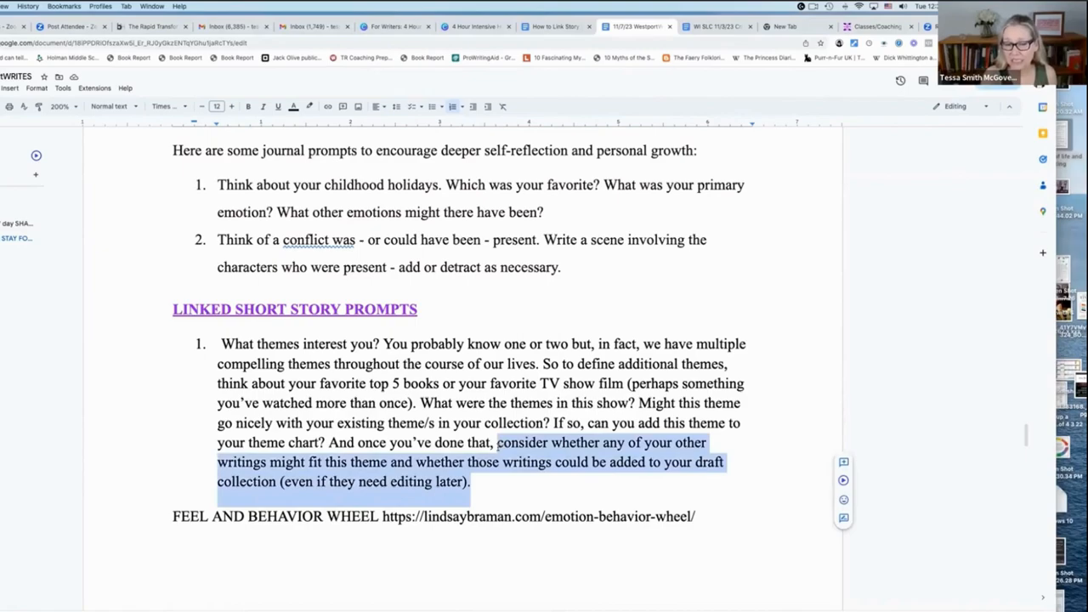